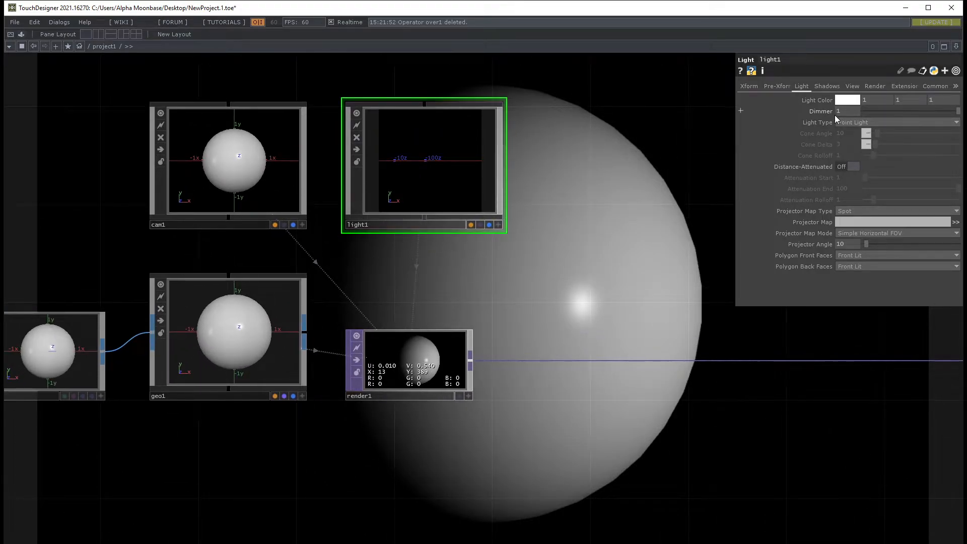
mouse_move(621, 181)
type(".7")
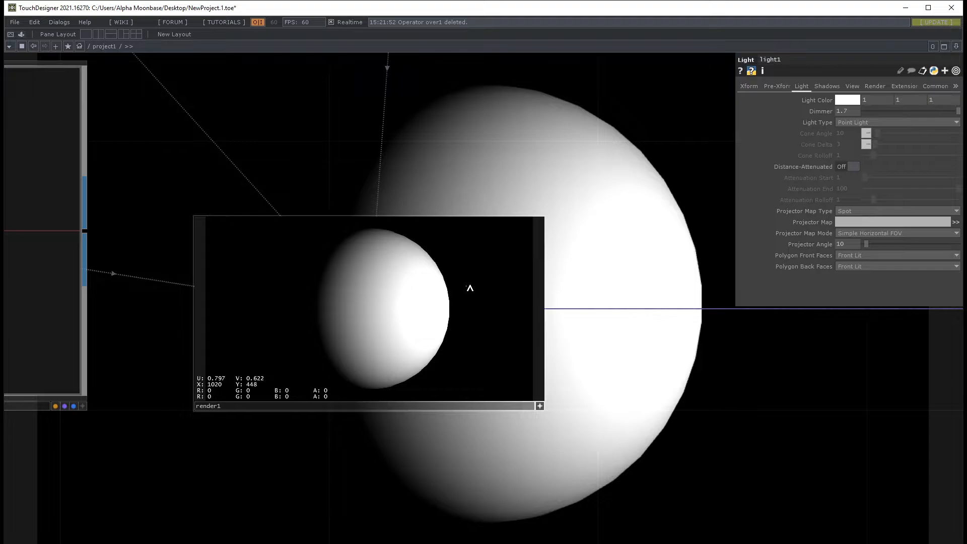
mouse_move(336, 281)
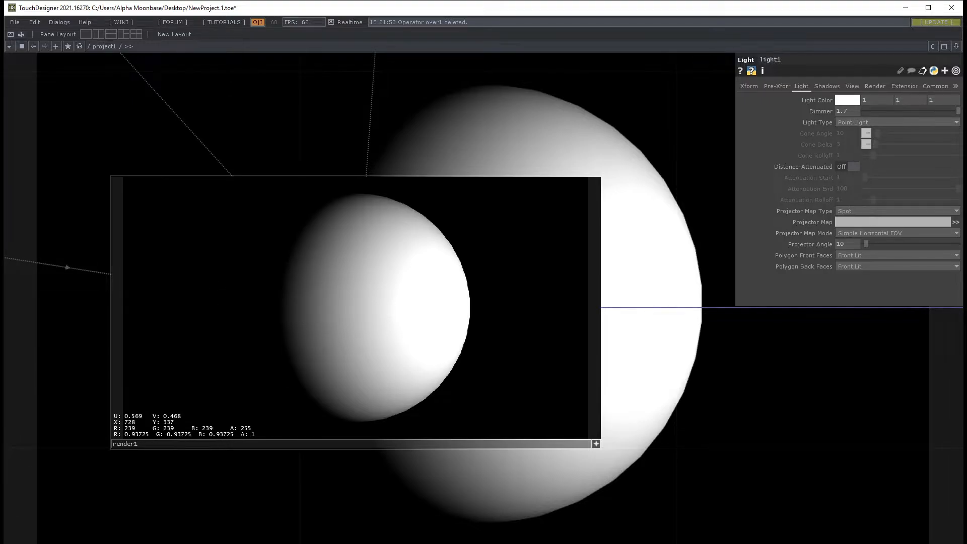
mouse_move(439, 306)
type("100")
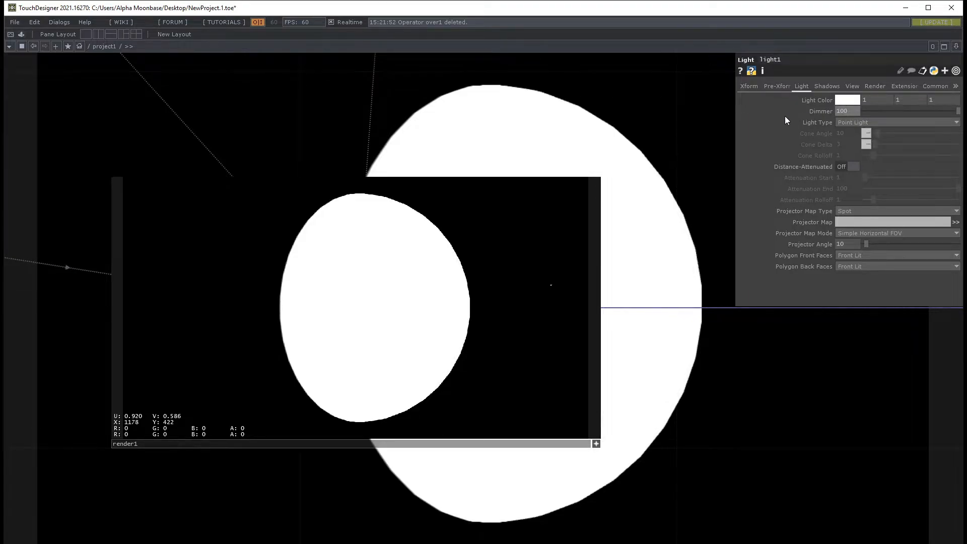
mouse_move(355, 303)
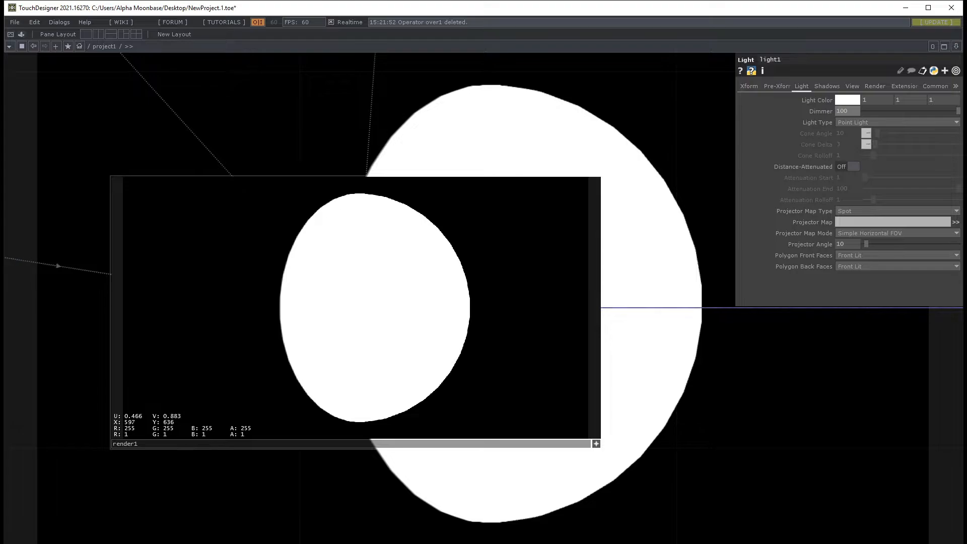
mouse_move(444, 330)
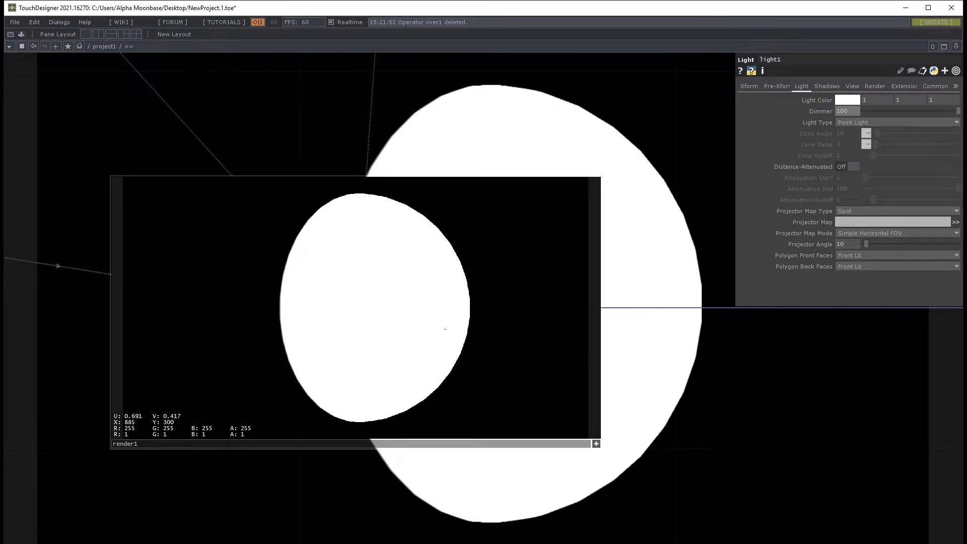
mouse_move(640, 130)
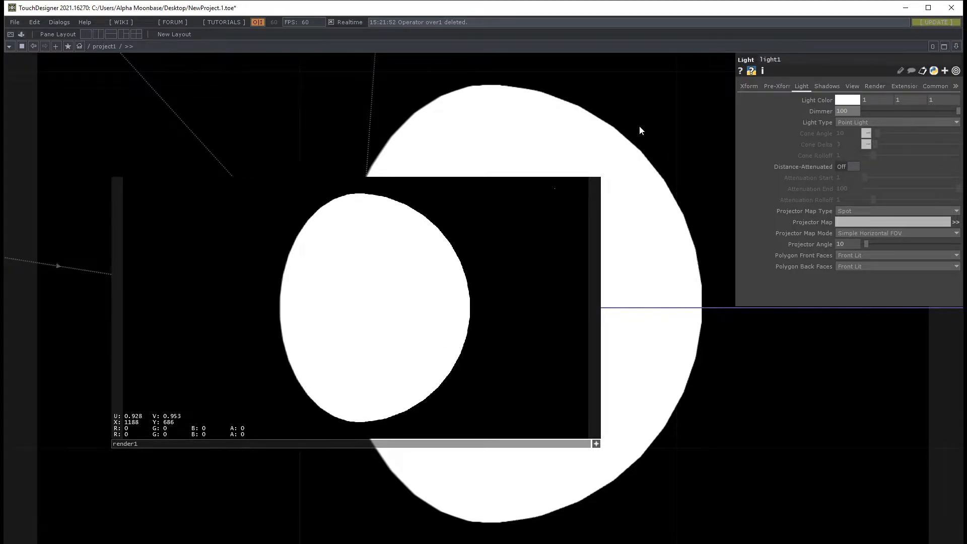
mouse_move(318, 297)
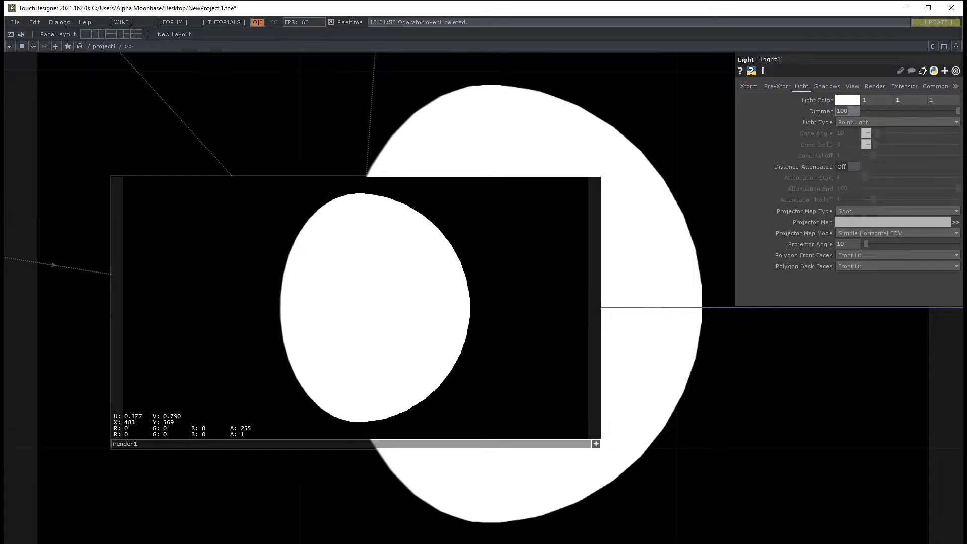
mouse_move(510, 184)
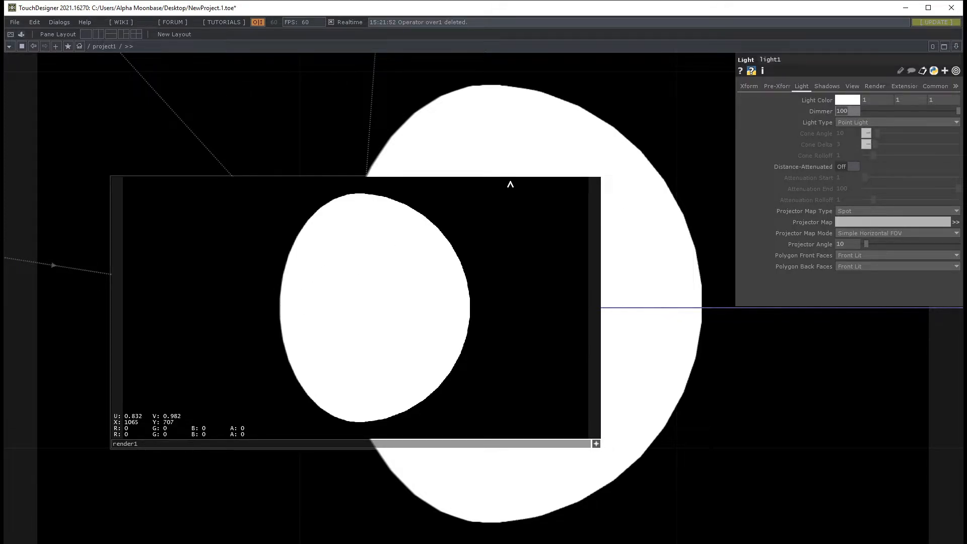
- Set light1's Dimmer to 2 after testing 100, restoring the sphere's shading
type("2")
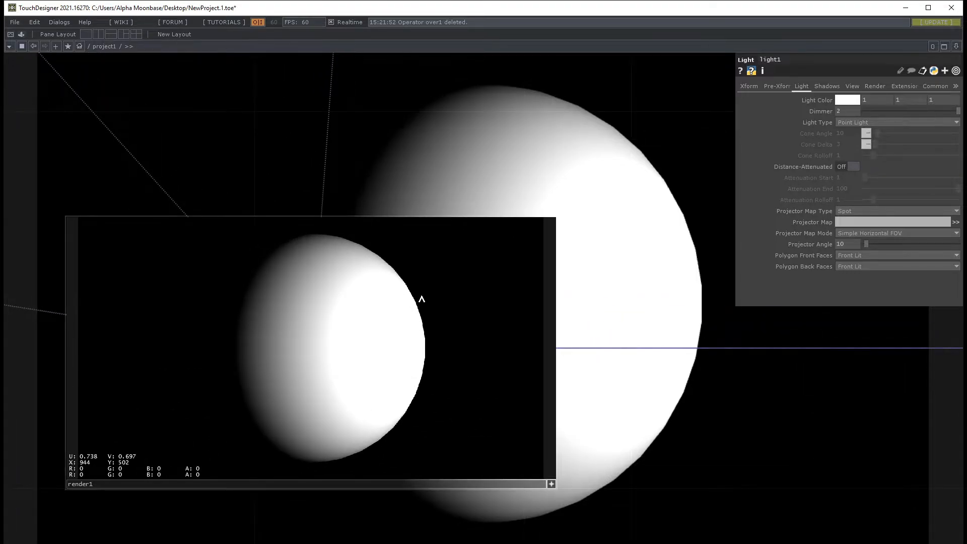
mouse_move(317, 377)
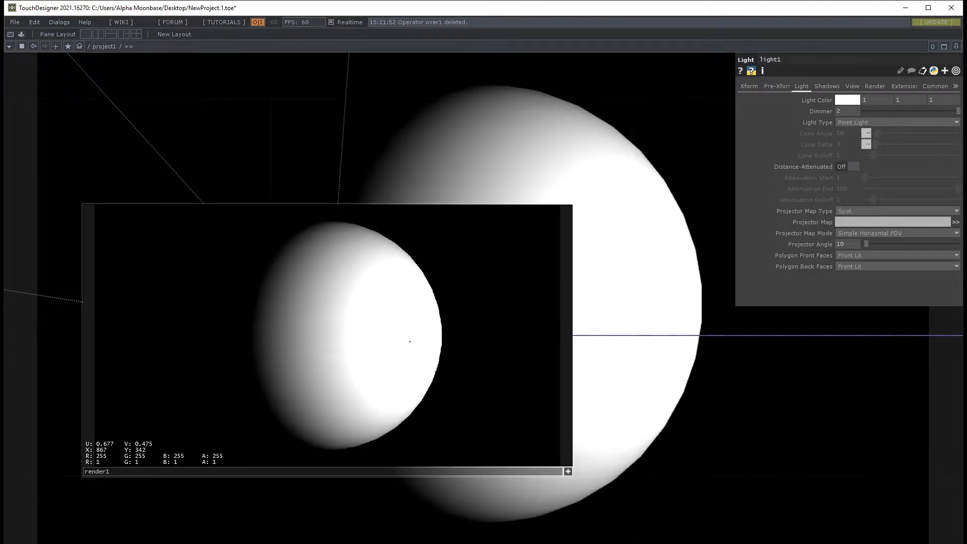
mouse_move(441, 424)
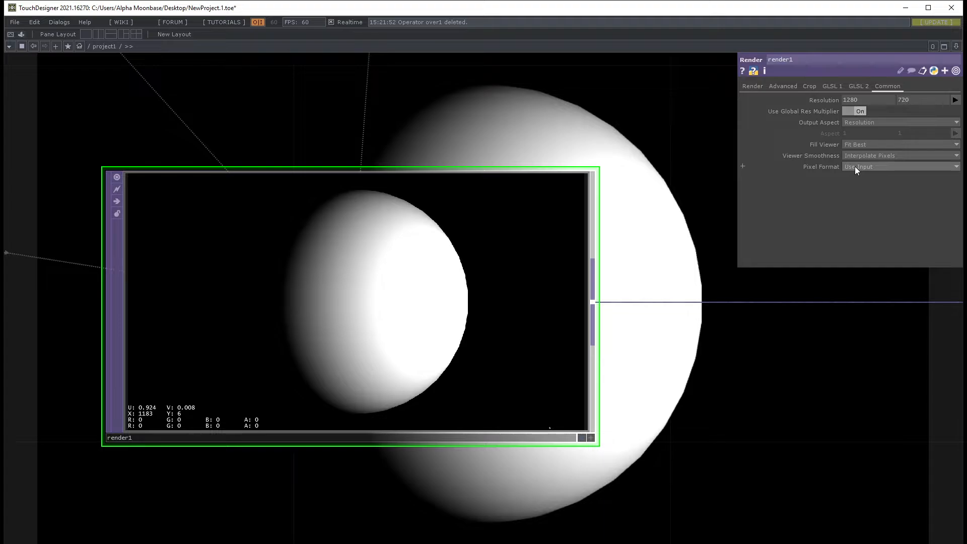
mouse_move(874, 172)
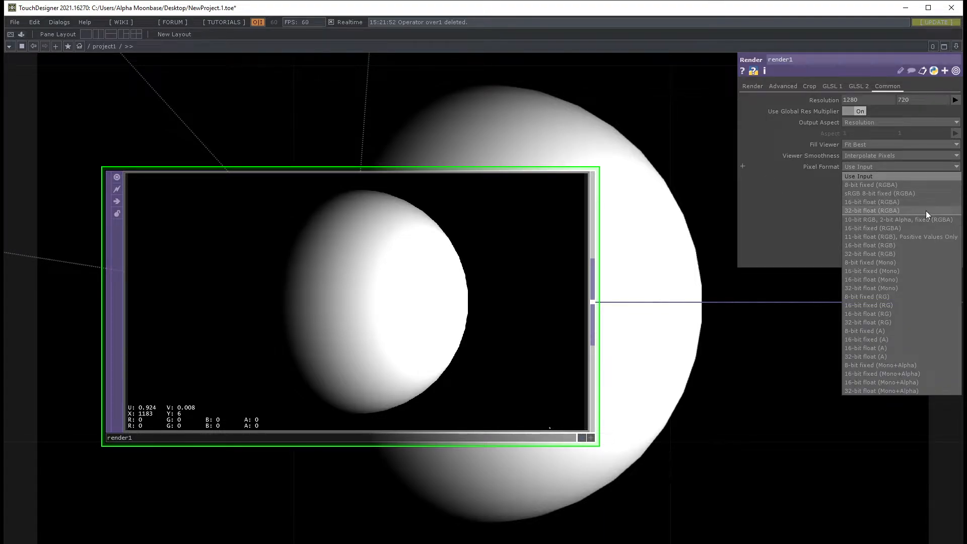
- Set render1's Pixel Format to 32-bit float (RGBA) so values exceed 1
left_click(871, 211)
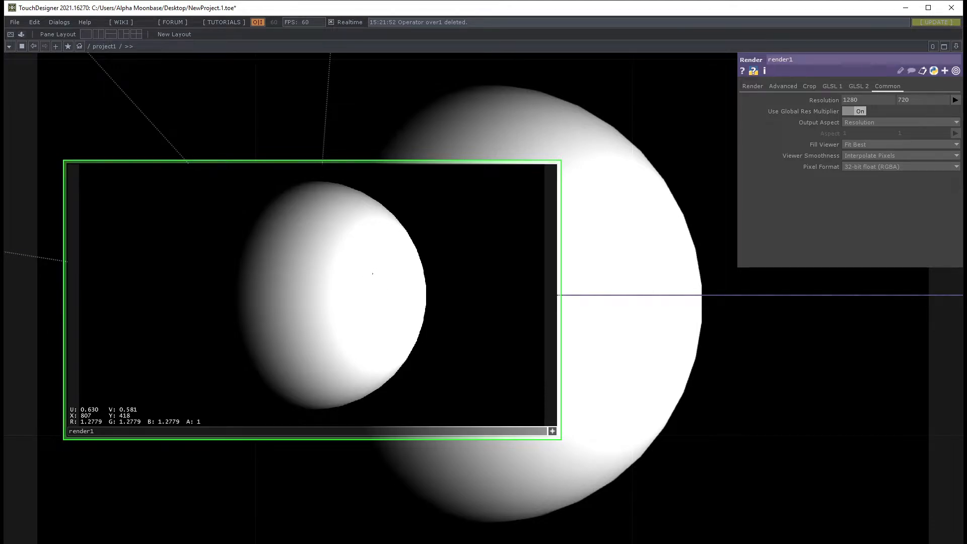
mouse_move(365, 285)
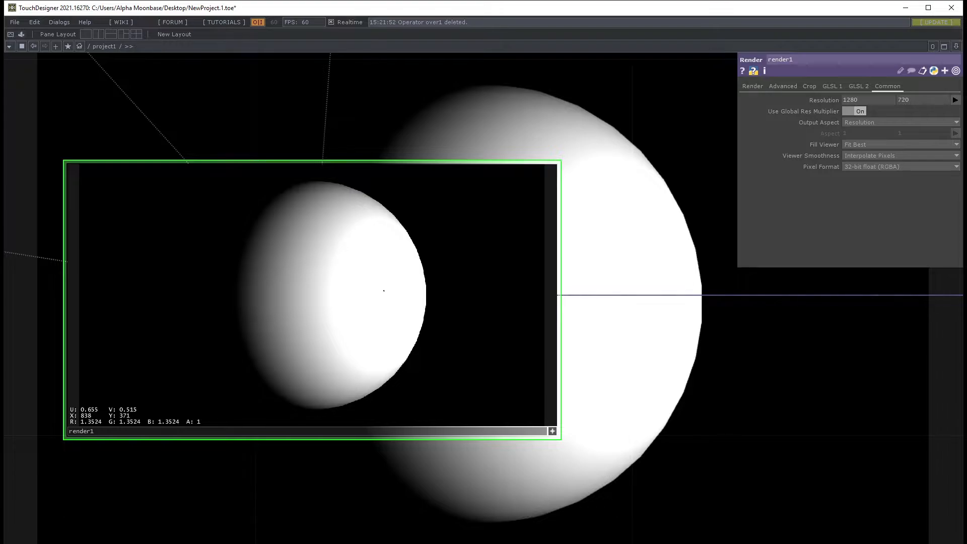
mouse_move(310, 299)
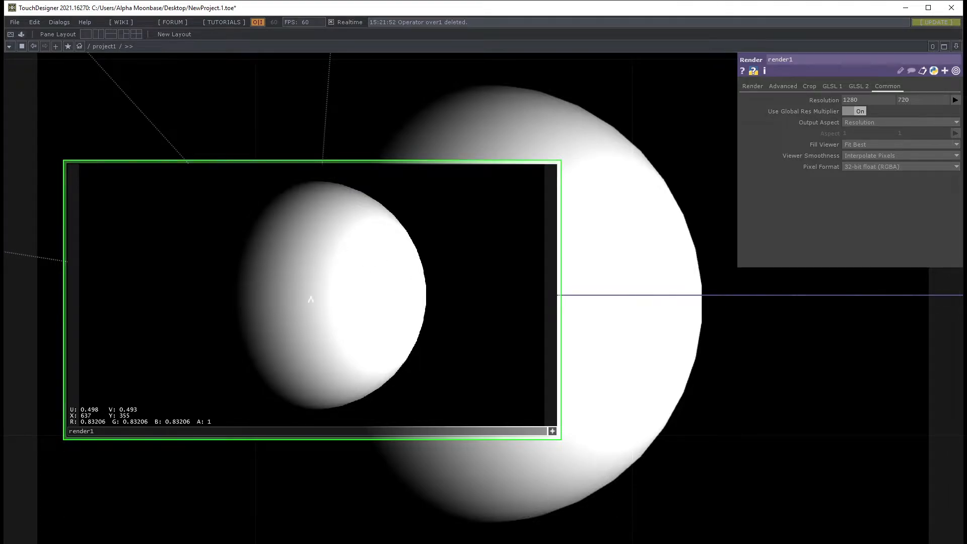
mouse_move(516, 416)
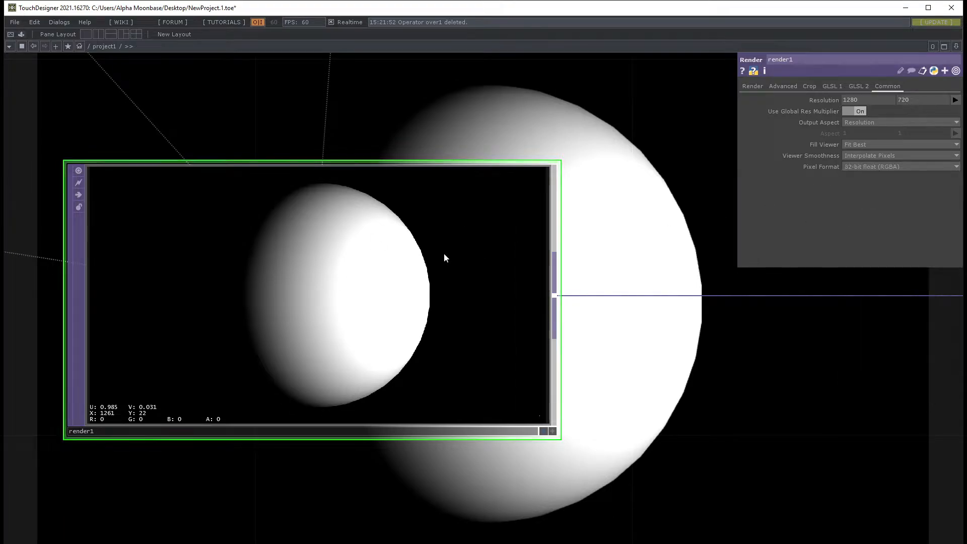
mouse_move(377, 244)
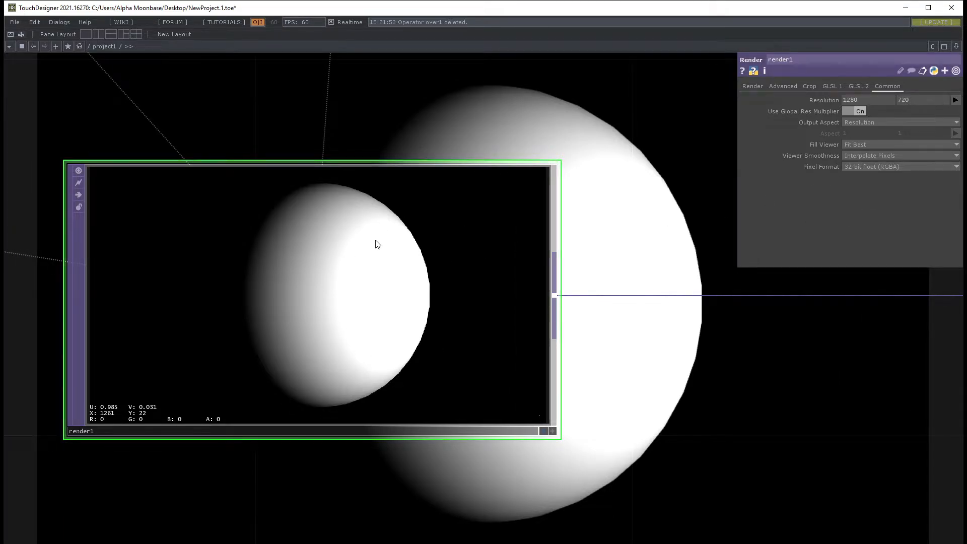
mouse_move(459, 184)
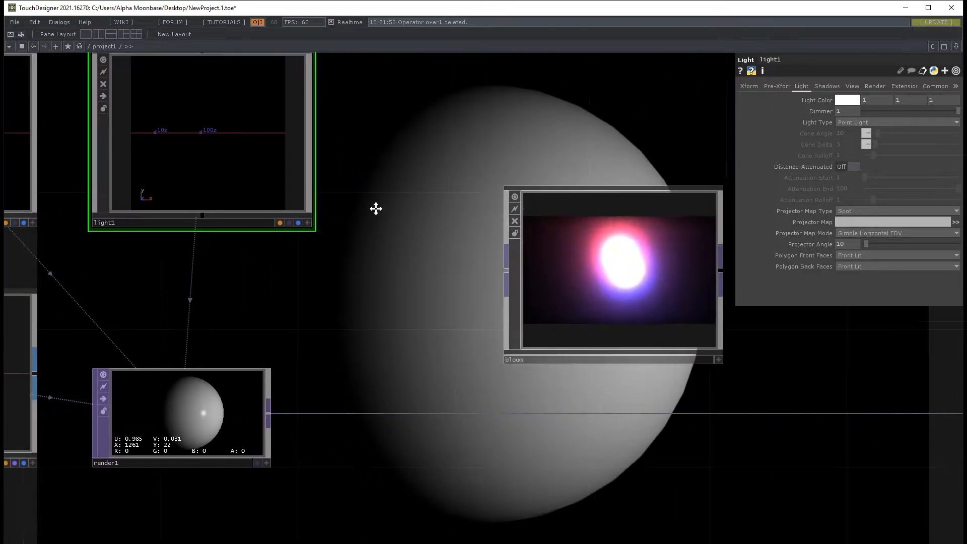
- Wire render1 into the bloom and inspect its settings: 7 passes, filter size 11, threshold 1
left_click(179, 413)
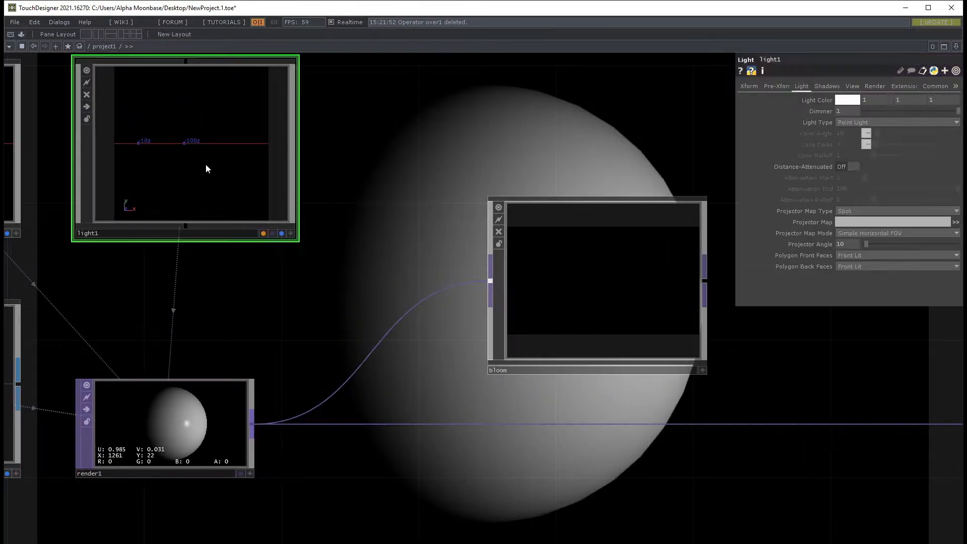
left_click(595, 284)
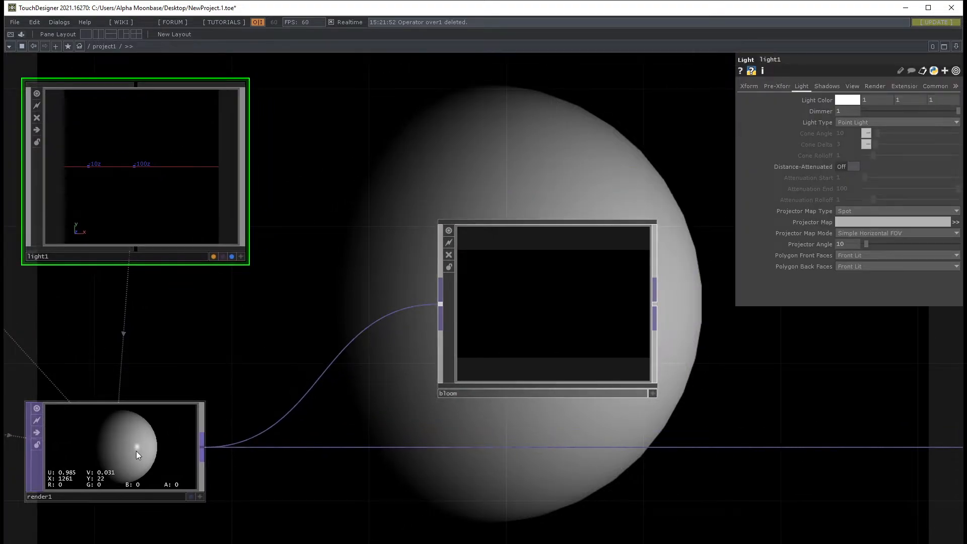
left_click(546, 308)
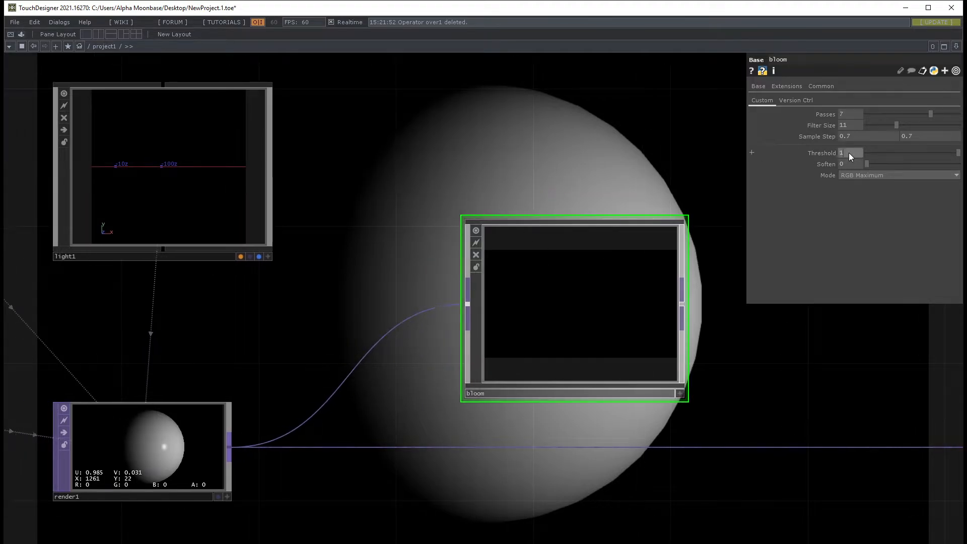
mouse_move(862, 170)
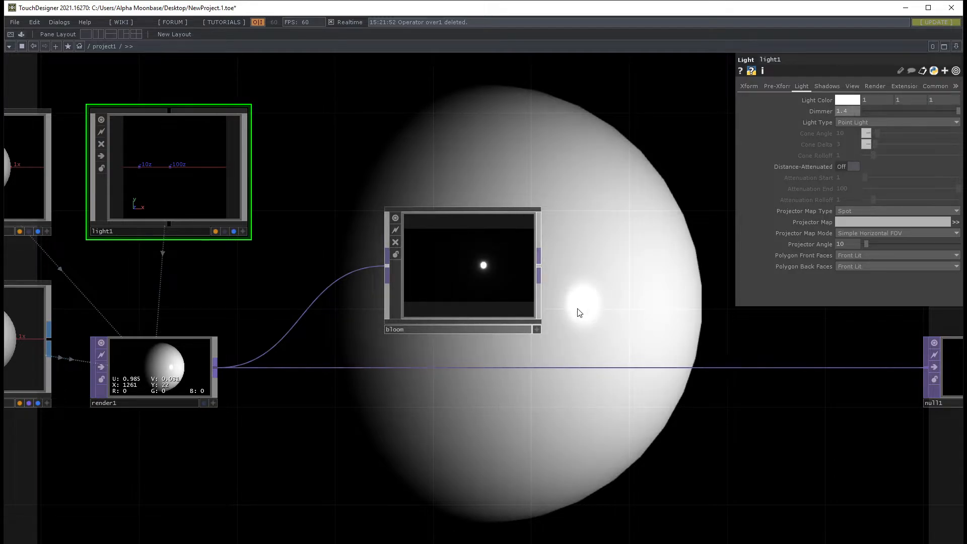
mouse_move(584, 310)
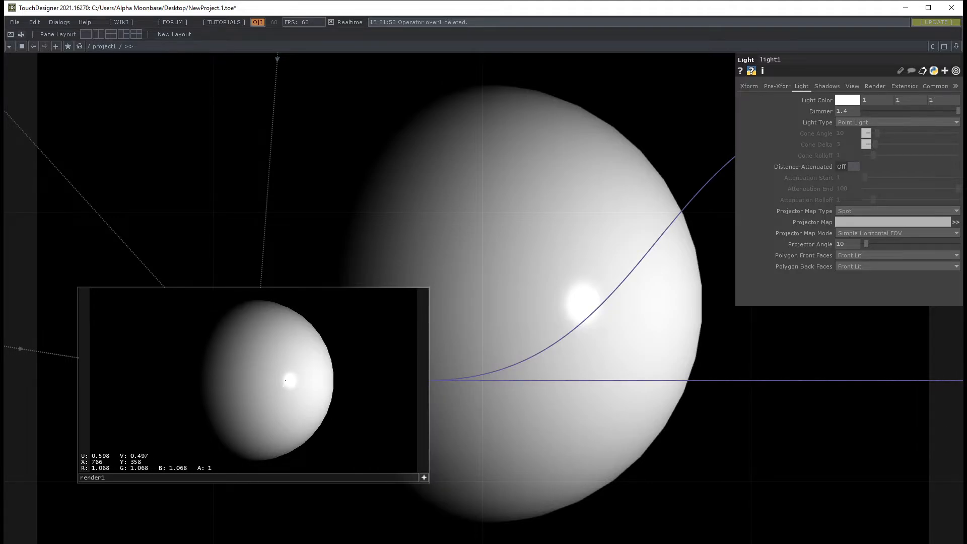
mouse_move(298, 374)
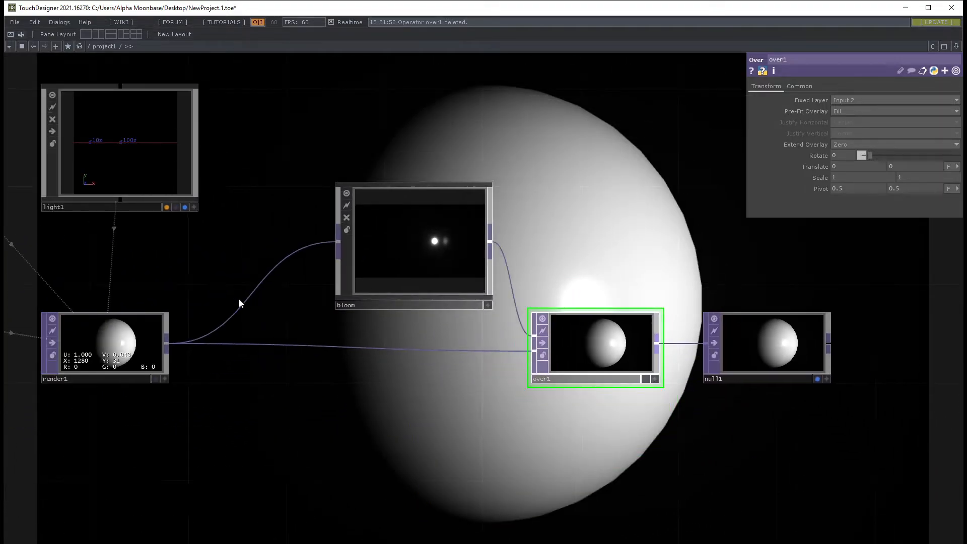
- Select null1 and bring up the TOP operator creation list
left_click(118, 143)
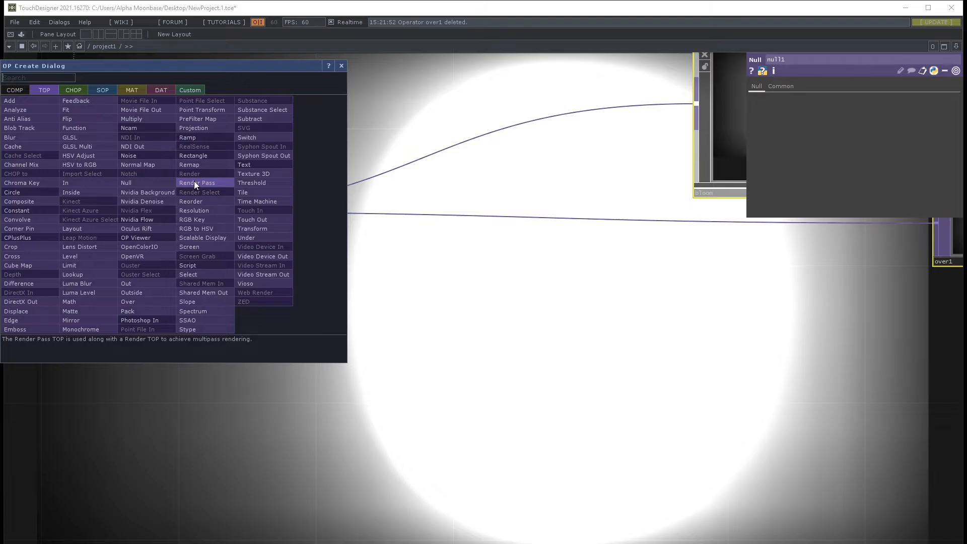
- Insert a Circle TOP after render1 with radius 0.1, compositing over the input
left_click(11, 192)
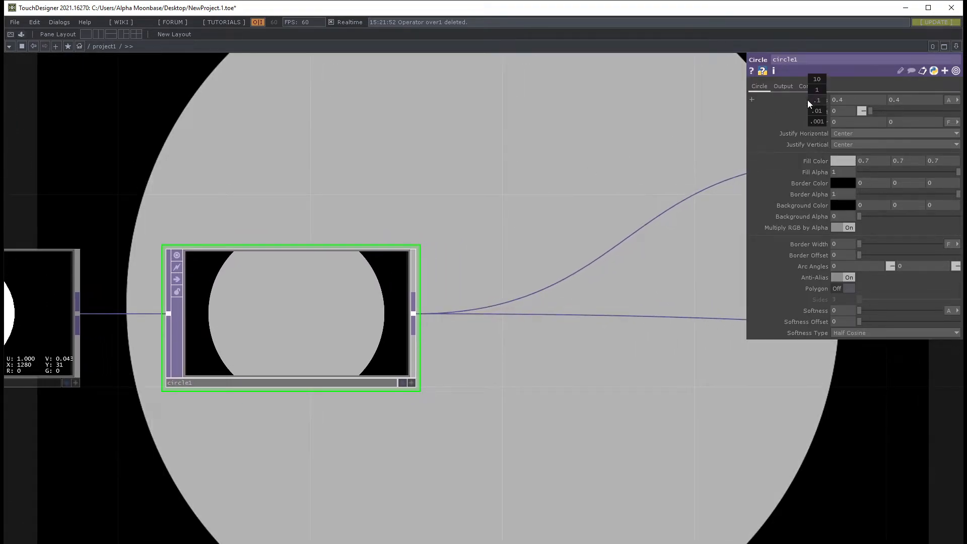
left_click(834, 99)
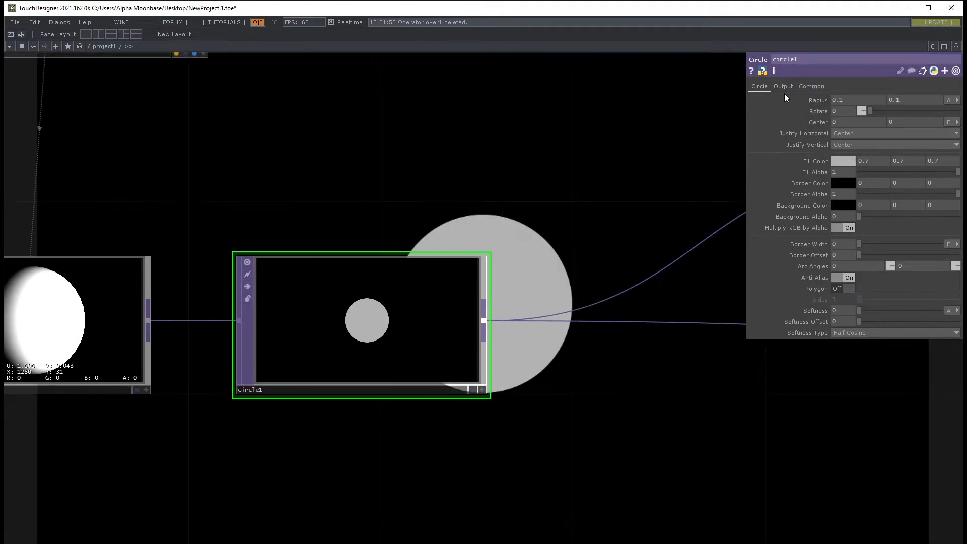
left_click(782, 85)
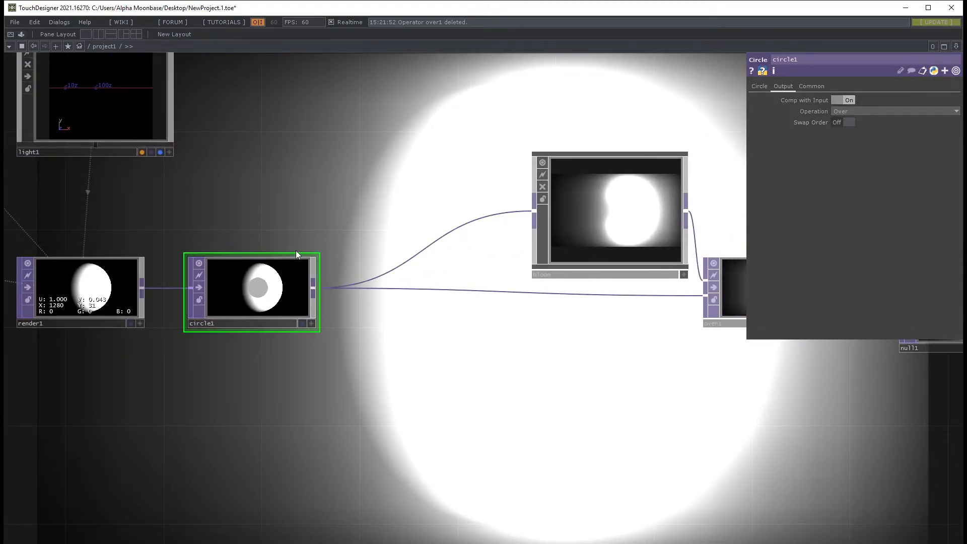
left_click(758, 86)
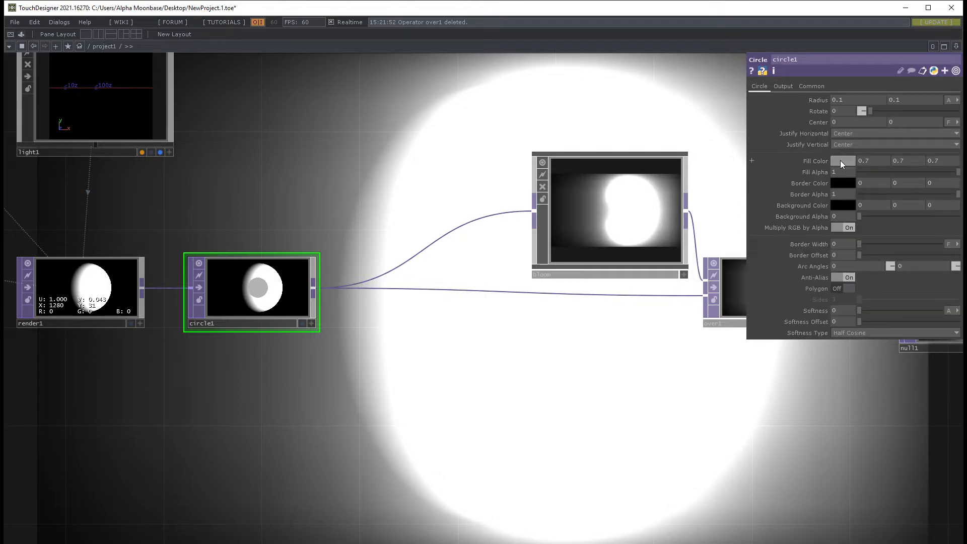
- Make circle1's fill colour black and choose a colour for light1
left_click(842, 161)
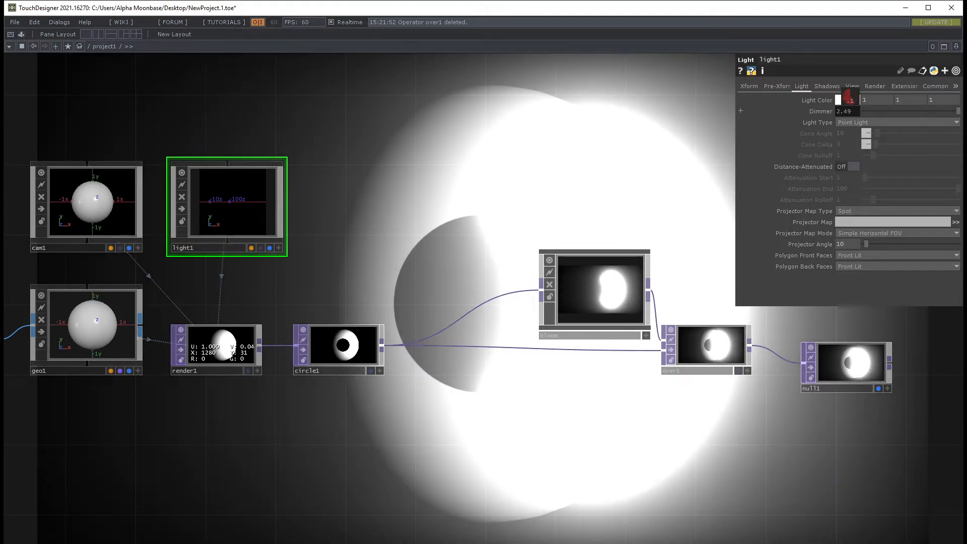
left_click(337, 343)
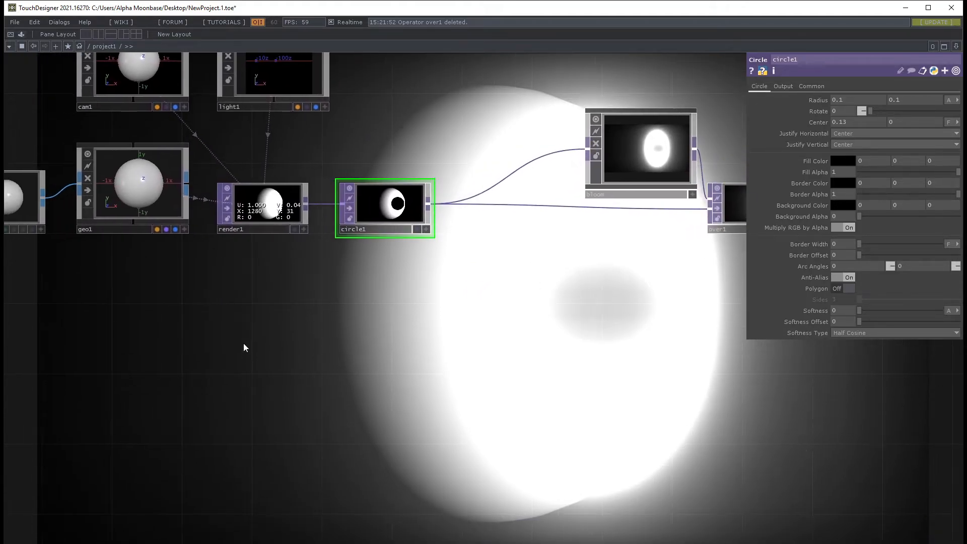
mouse_move(249, 328)
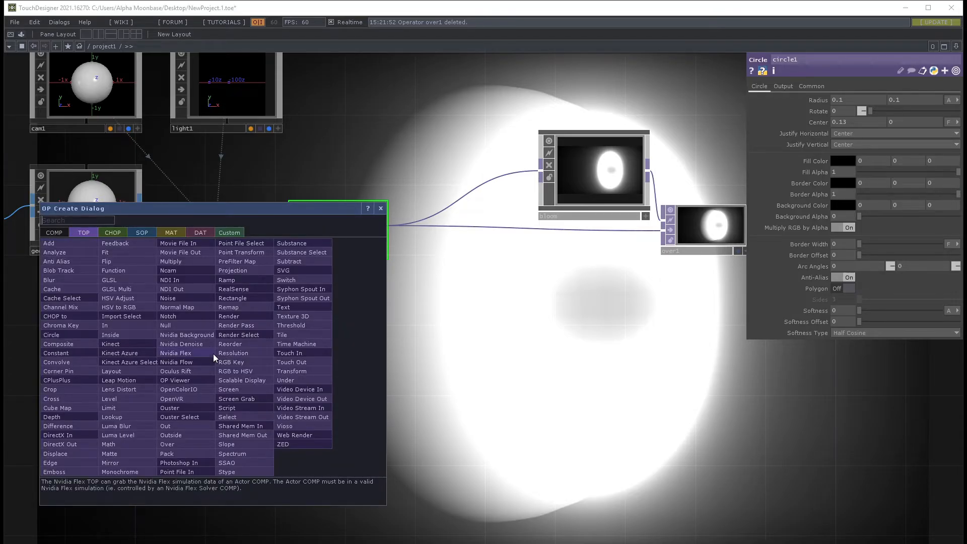
- Add a Text TOP reading 'derivative' with 32-bit float (RGBA) pixel format
left_click(50, 334)
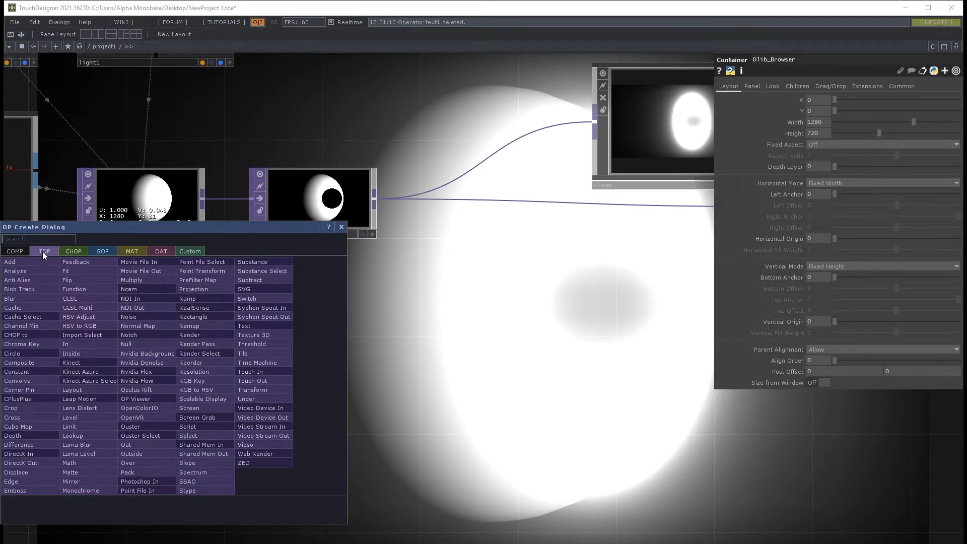
left_click(244, 326)
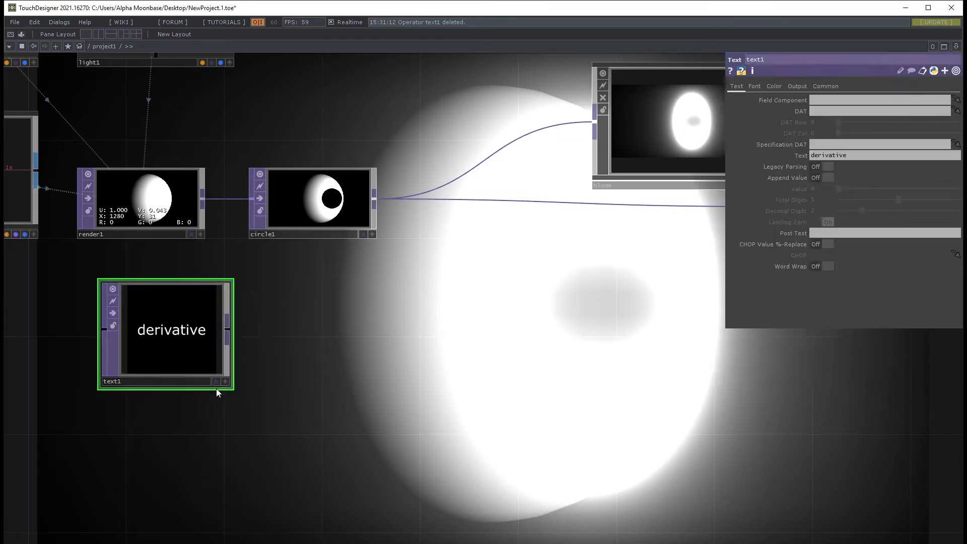
scroll("down", 3)
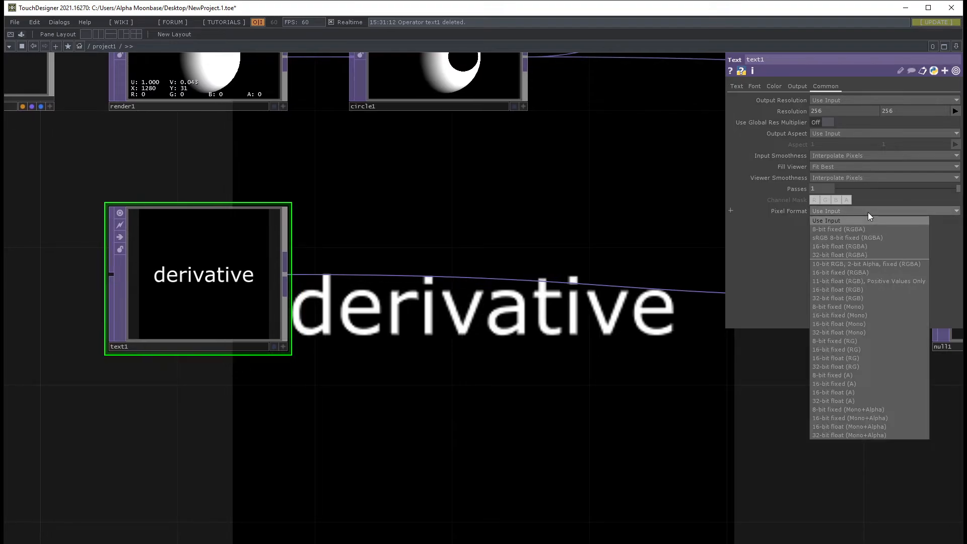
left_click(839, 246)
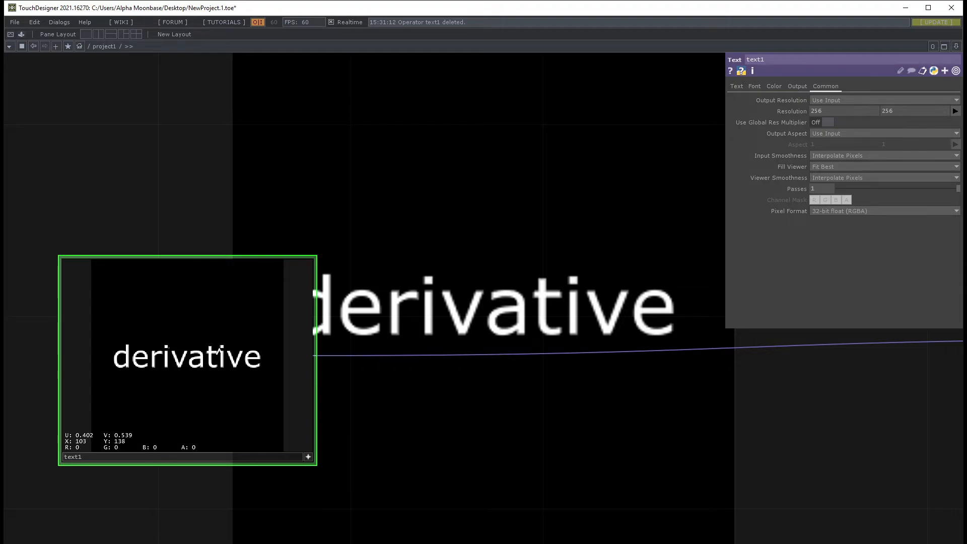
- Check text1's font colour picker and turn Multiply RGB by Alpha off
left_click(754, 85)
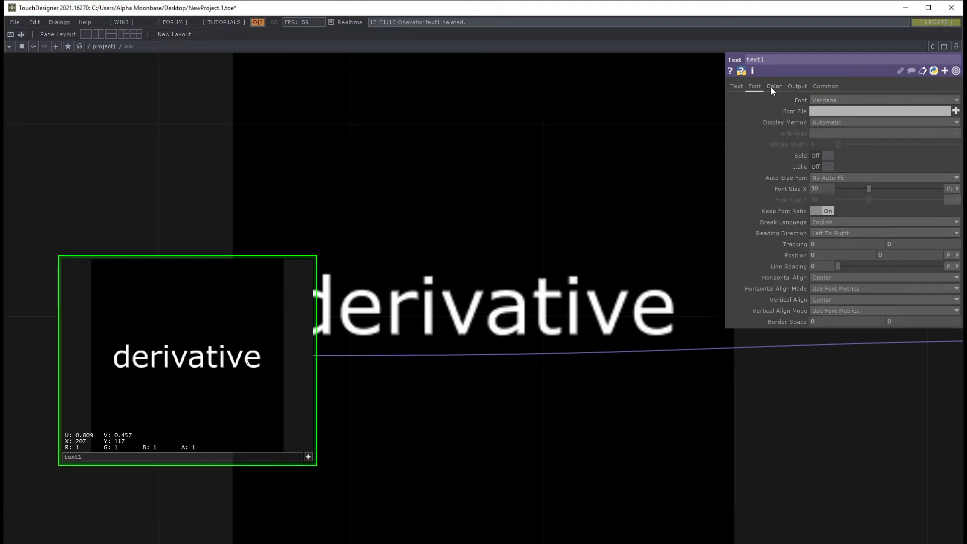
left_click(774, 86)
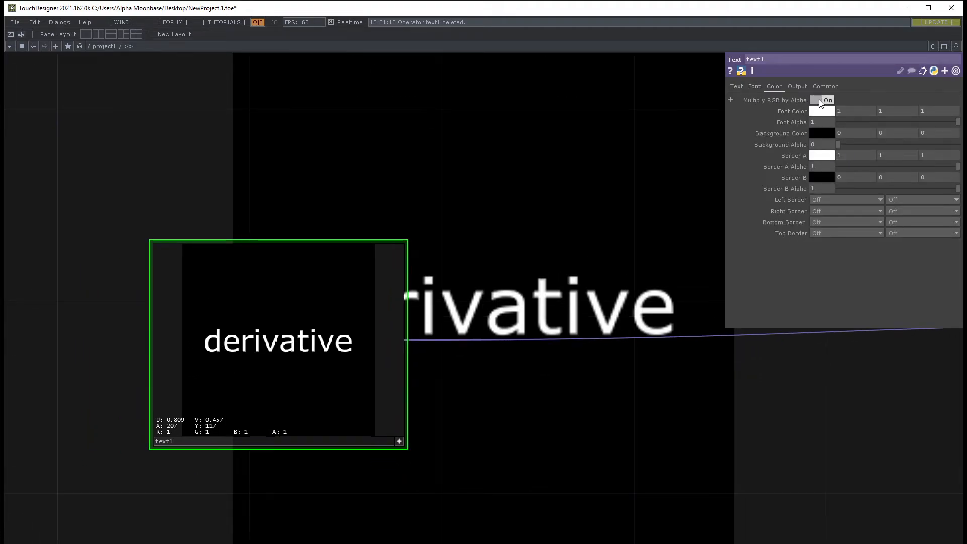
left_click(822, 111)
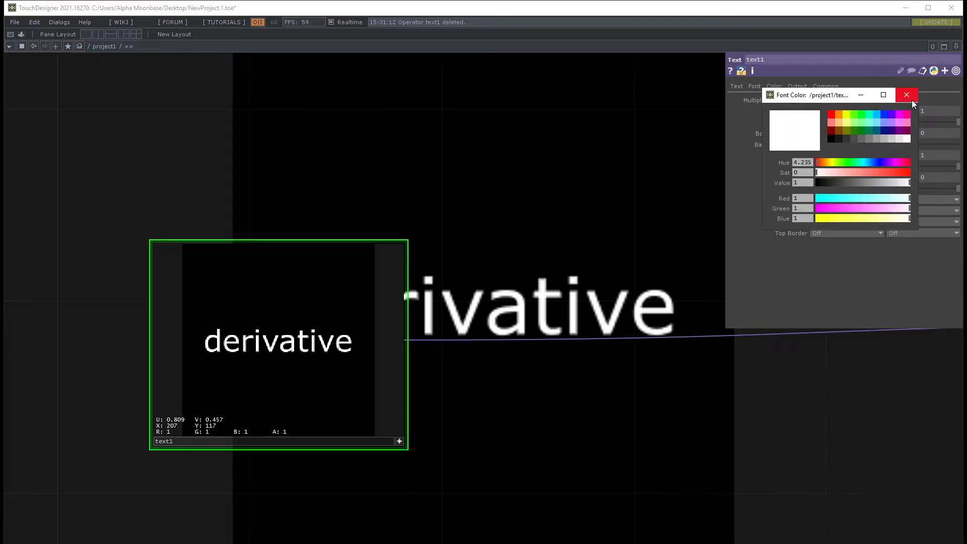
left_click(906, 94)
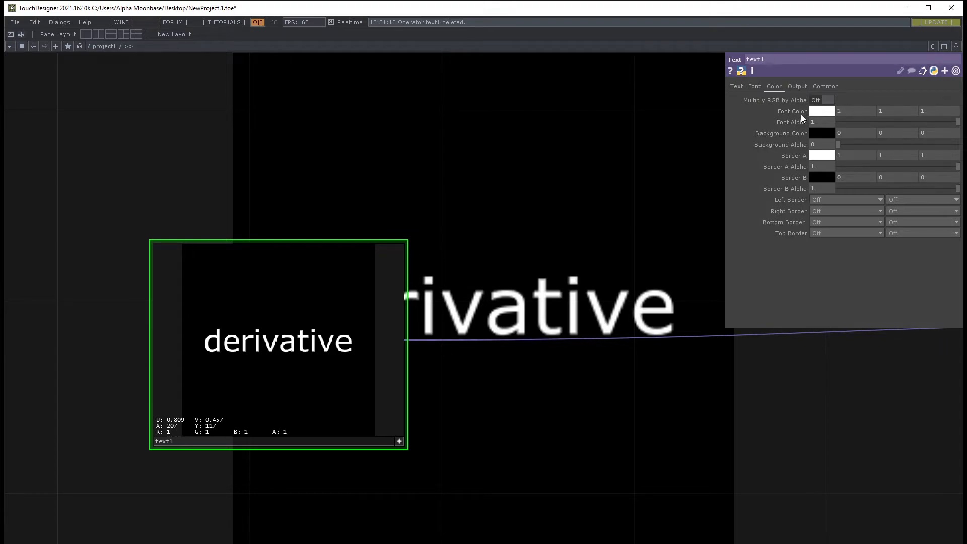
mouse_move(577, 174)
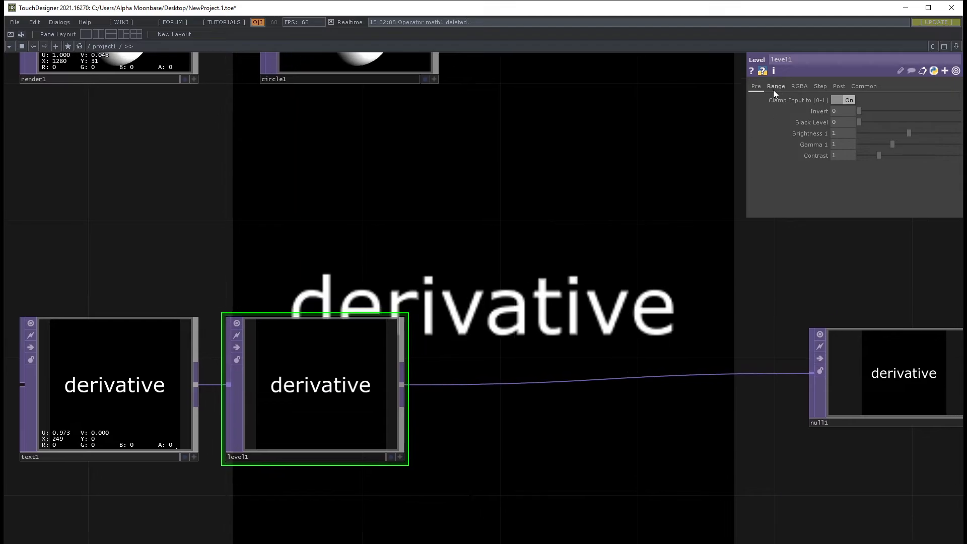
- Turn off level1's Clamp Input to [0-1] and set High R to 1.6
left_click(799, 86)
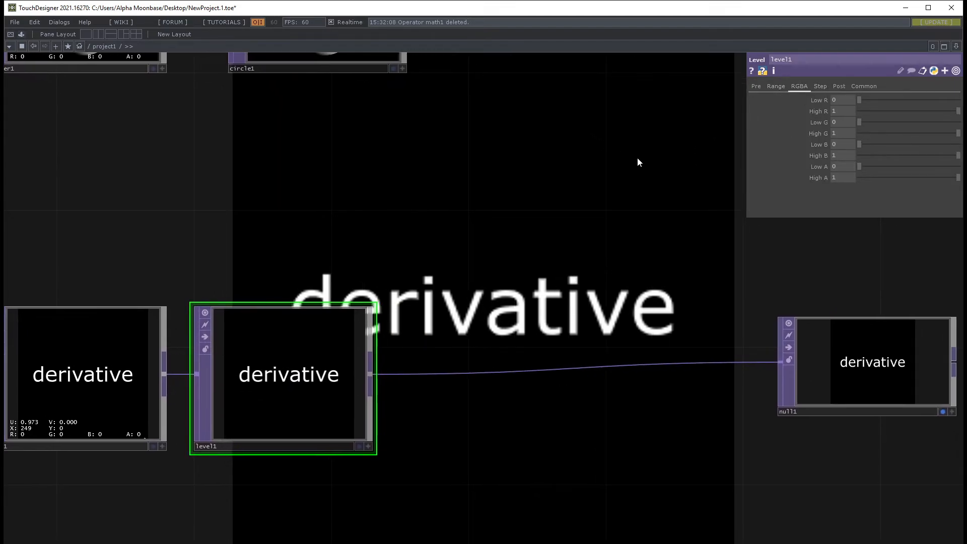
left_click(755, 86)
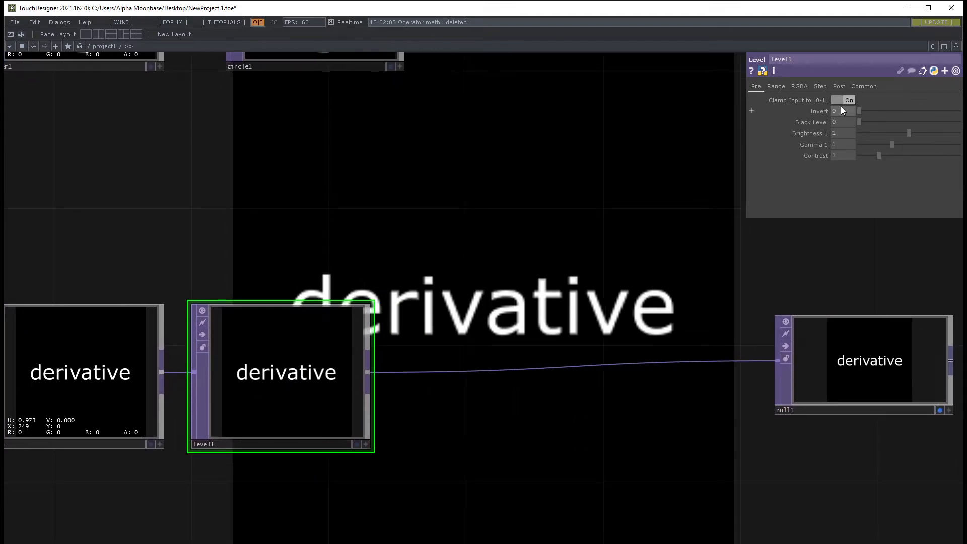
left_click(848, 100)
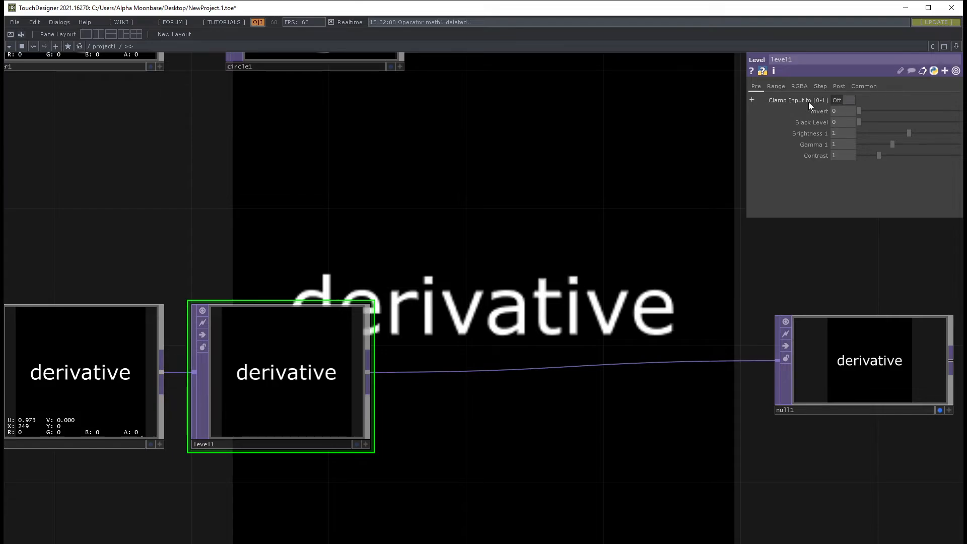
mouse_move(809, 103)
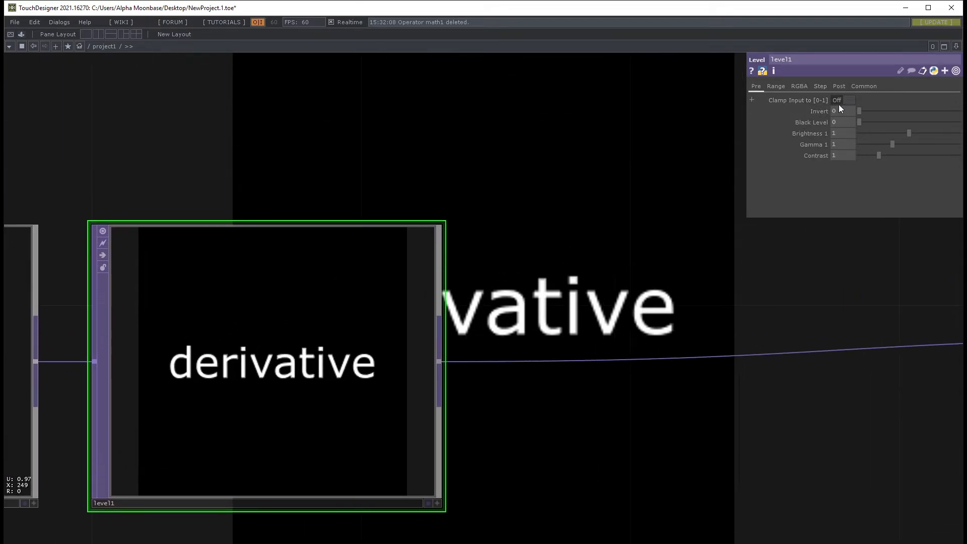
left_click(798, 86)
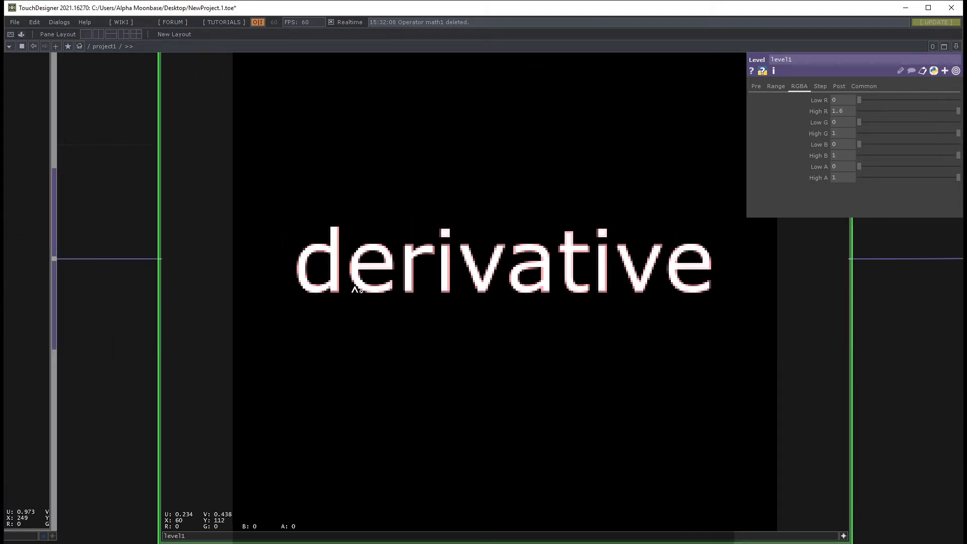
mouse_move(300, 271)
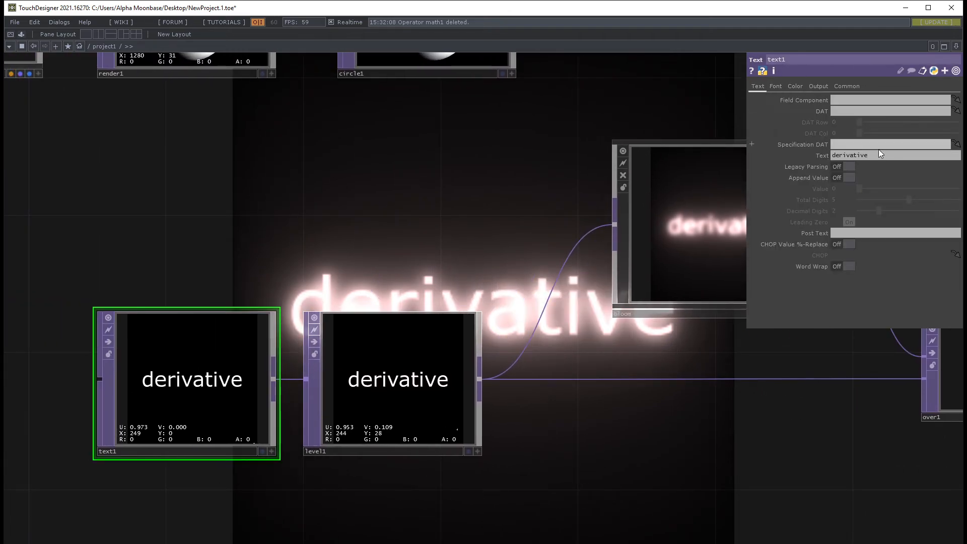
- Replace text1's 'derivative' with the spaced word 'H E L L O'
triple_click(894, 155)
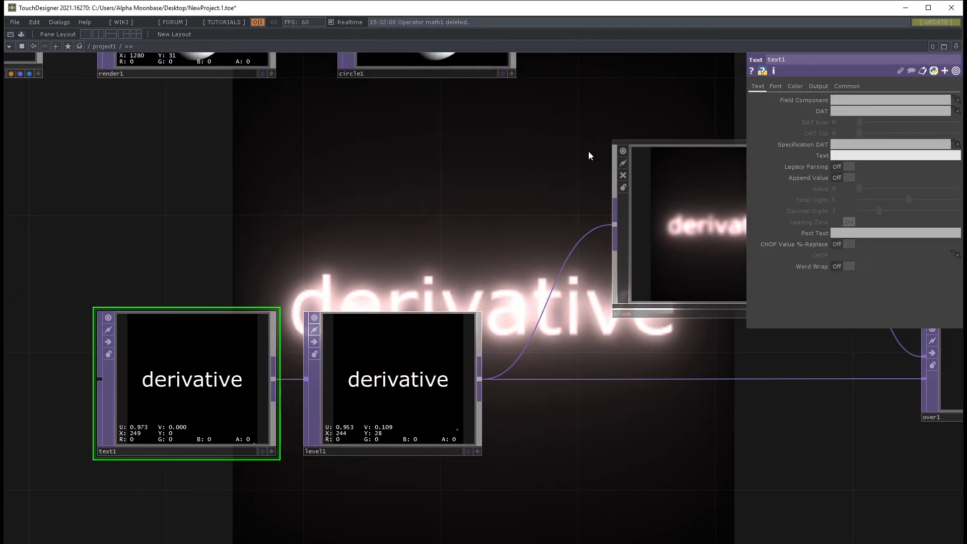
type("HELL")
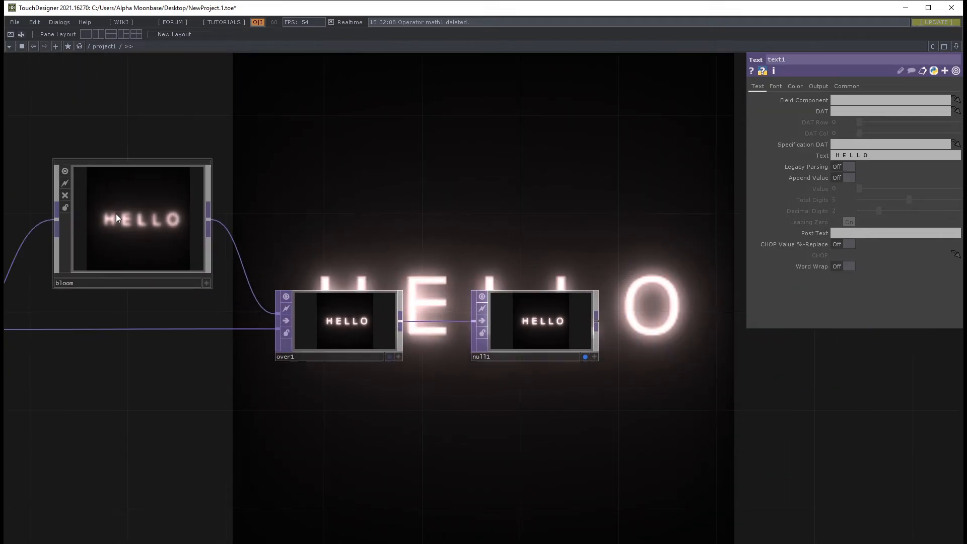
double_click(132, 219)
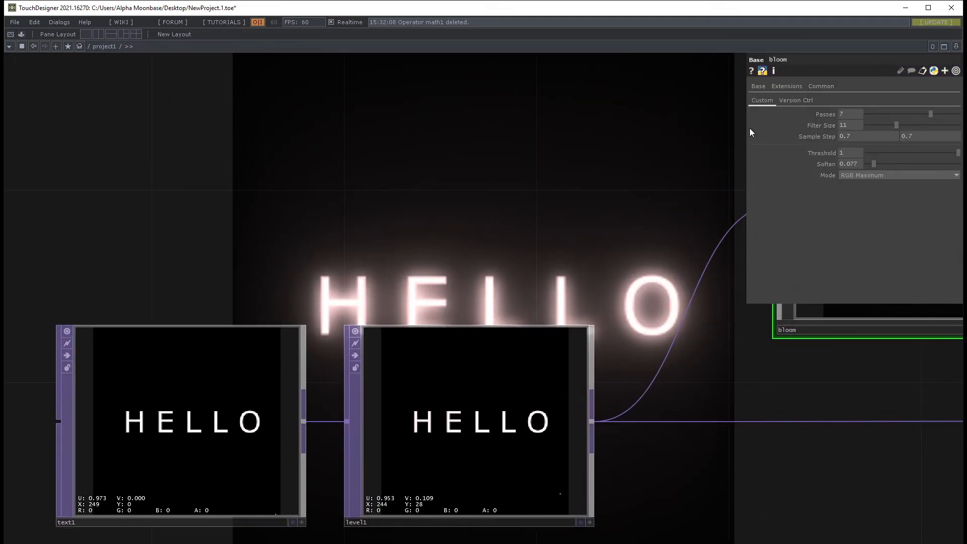
- Select text1, set its resolution to 1920x1200, and review its Text and Font pages
left_click(179, 426)
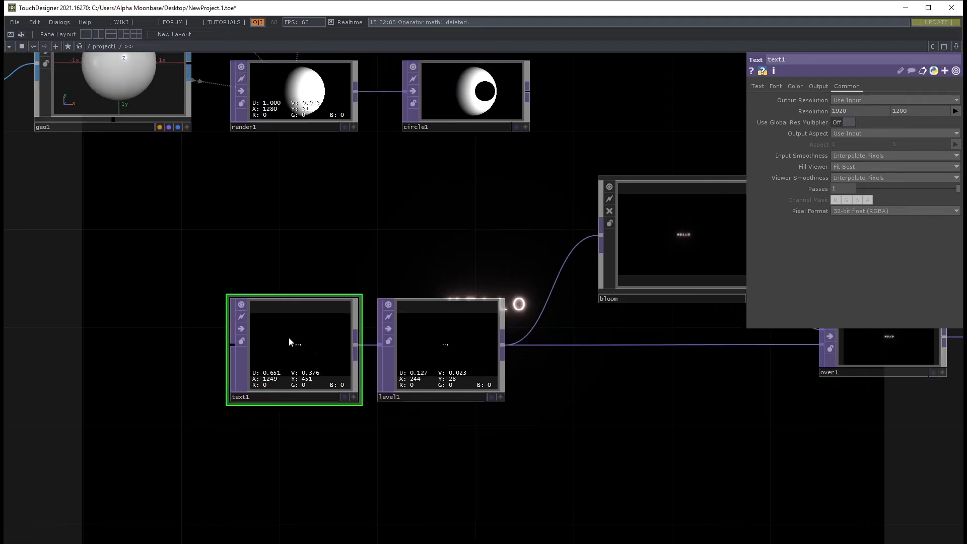
left_click(757, 85)
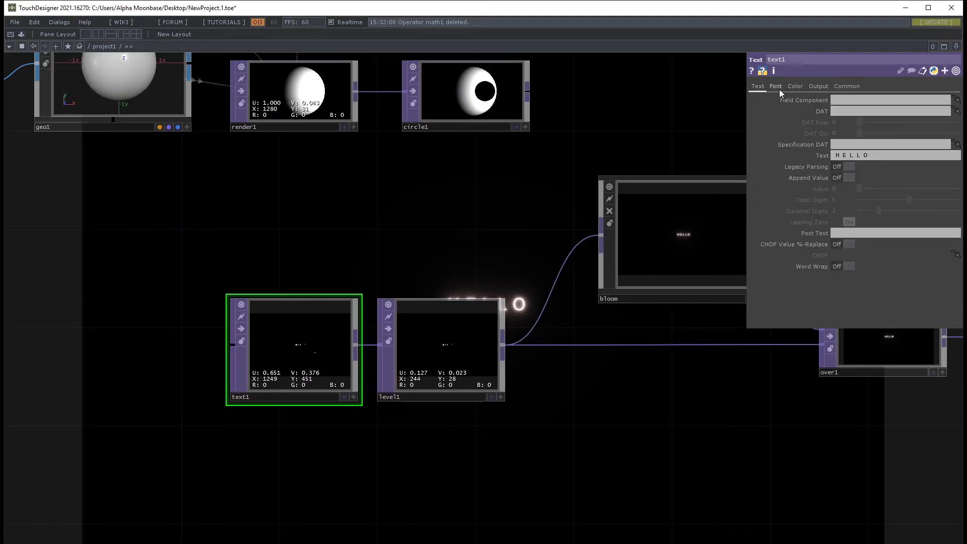
left_click(775, 85)
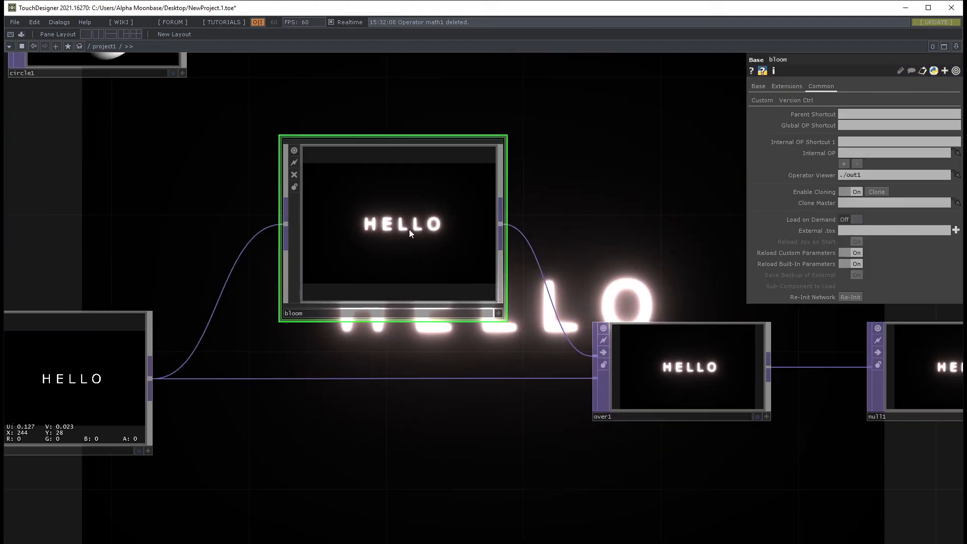
- Tune the bloom's Custom page to 2 passes, filter size 6 and sample step 0.3
left_click(761, 100)
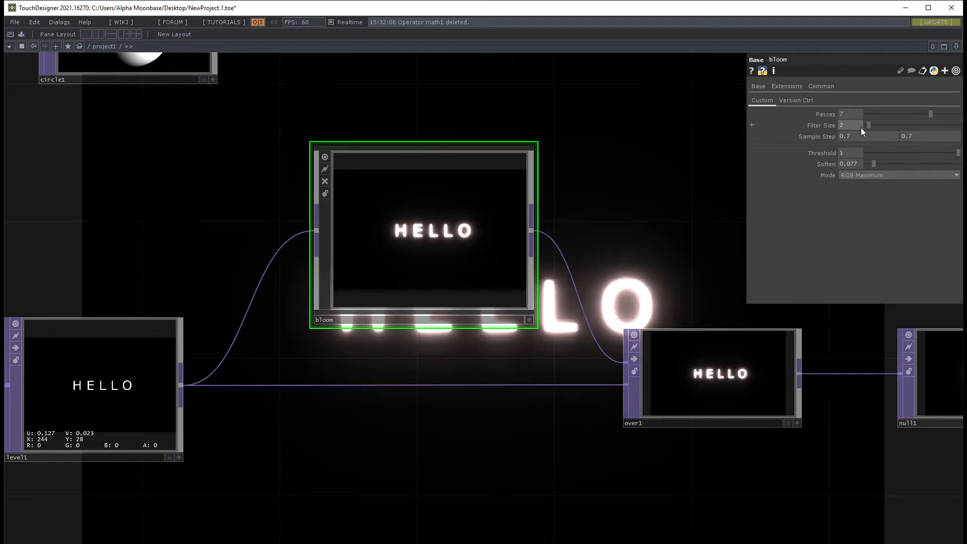
left_click(870, 126)
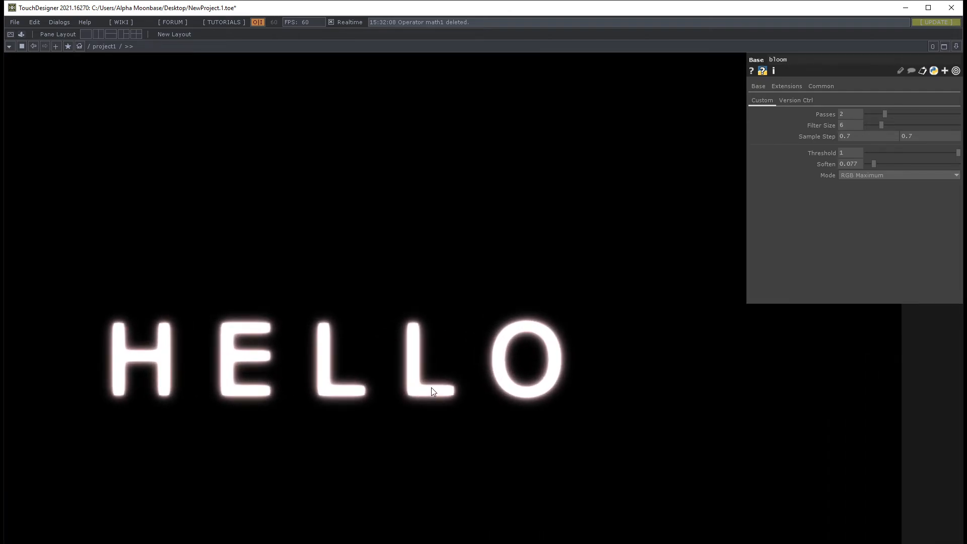
mouse_move(688, 179)
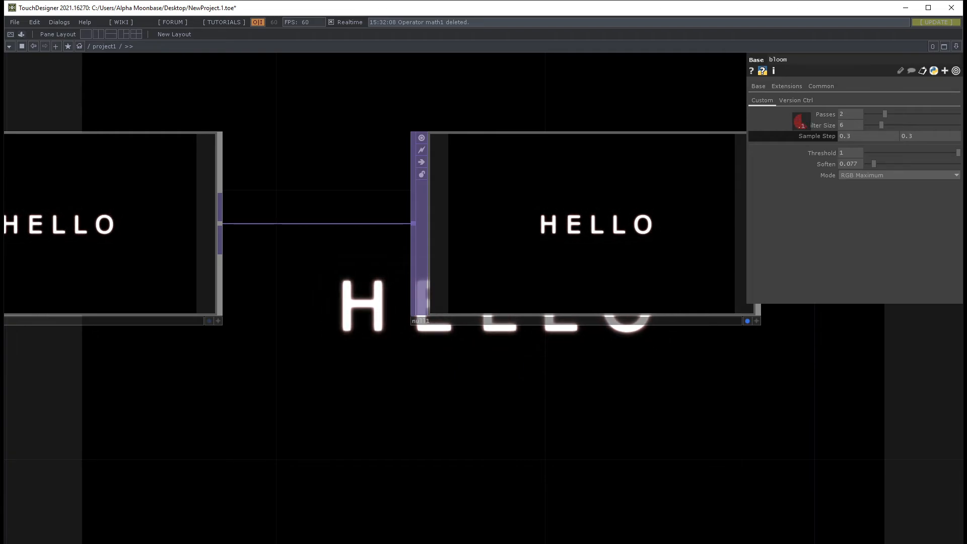
left_click(841, 114)
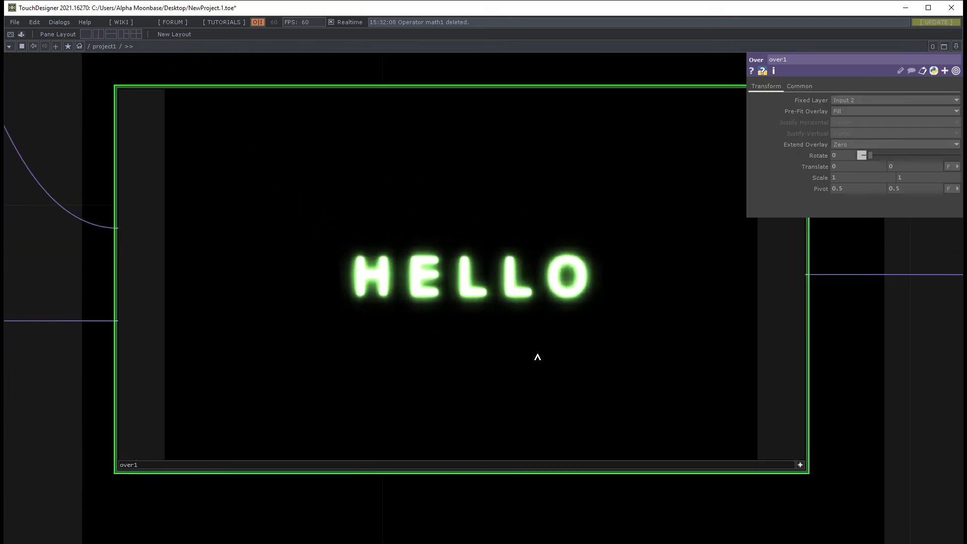
mouse_move(404, 277)
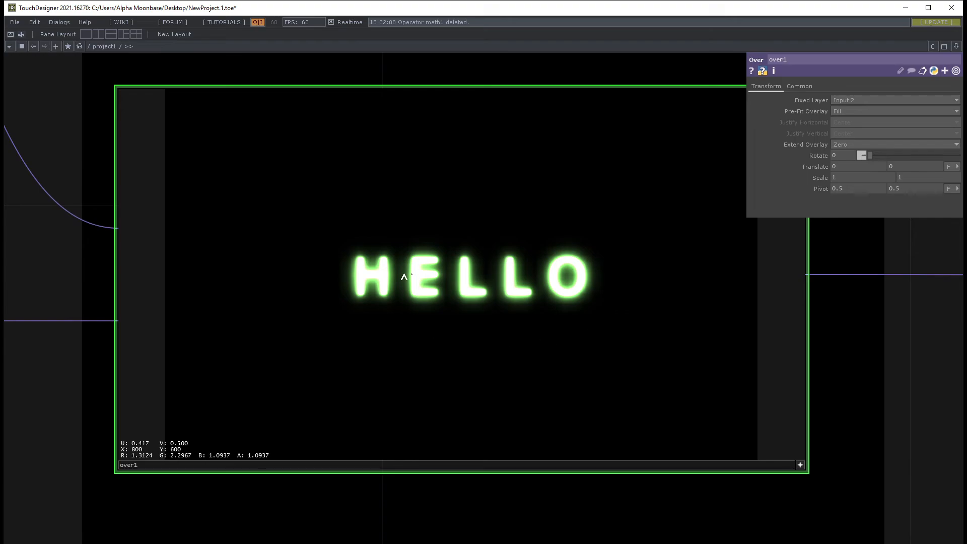
mouse_move(365, 303)
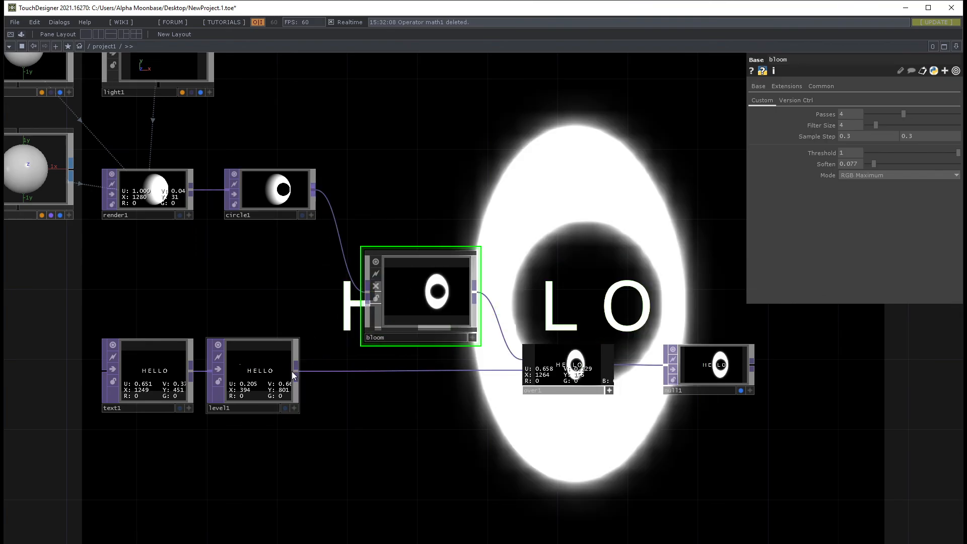
mouse_move(318, 199)
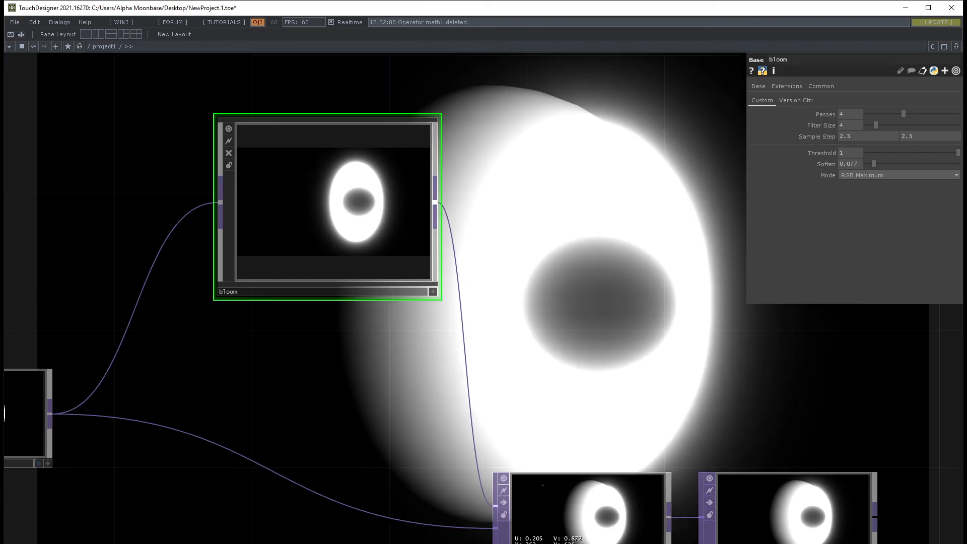
- Raise the bloom to 10 passes with filter size 4 and sample step 2.3
left_click(957, 114)
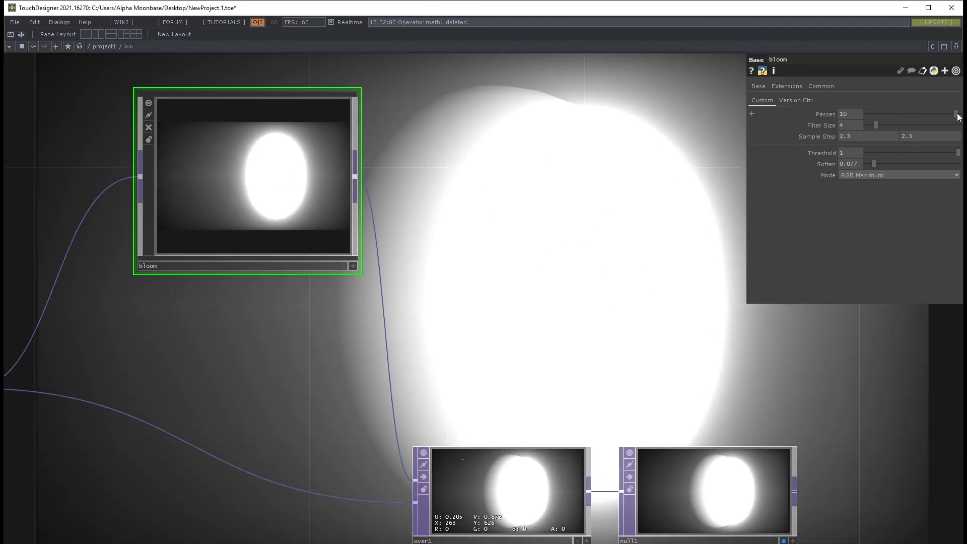